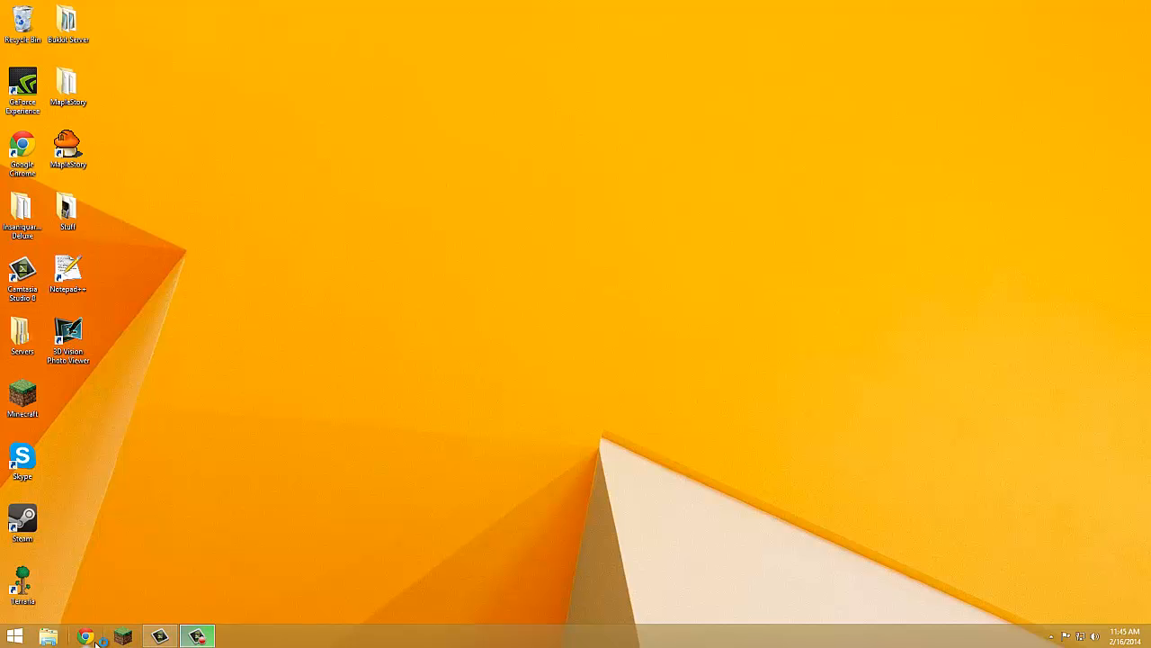
Visit the NBTExplorer topic on minecraftforum.net in Google Chrome.
left_click(86, 636)
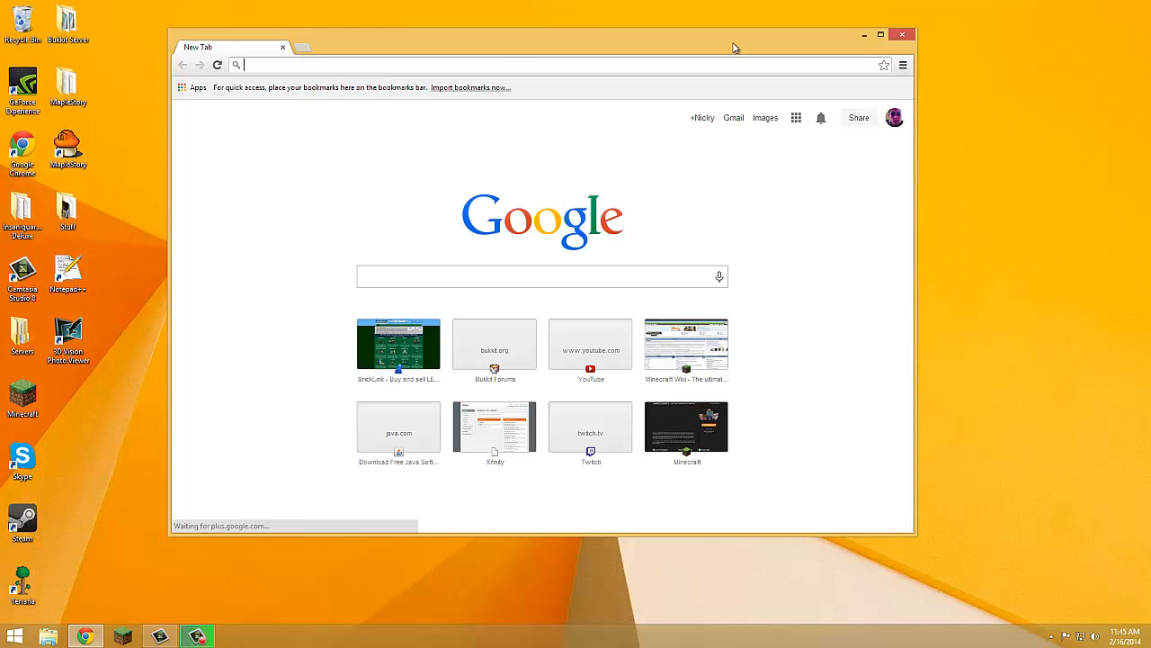
type("http://www.minecraftforum.net/topic/840677-nbtexplorer-nbt-editor-for-windows-and-mac/")
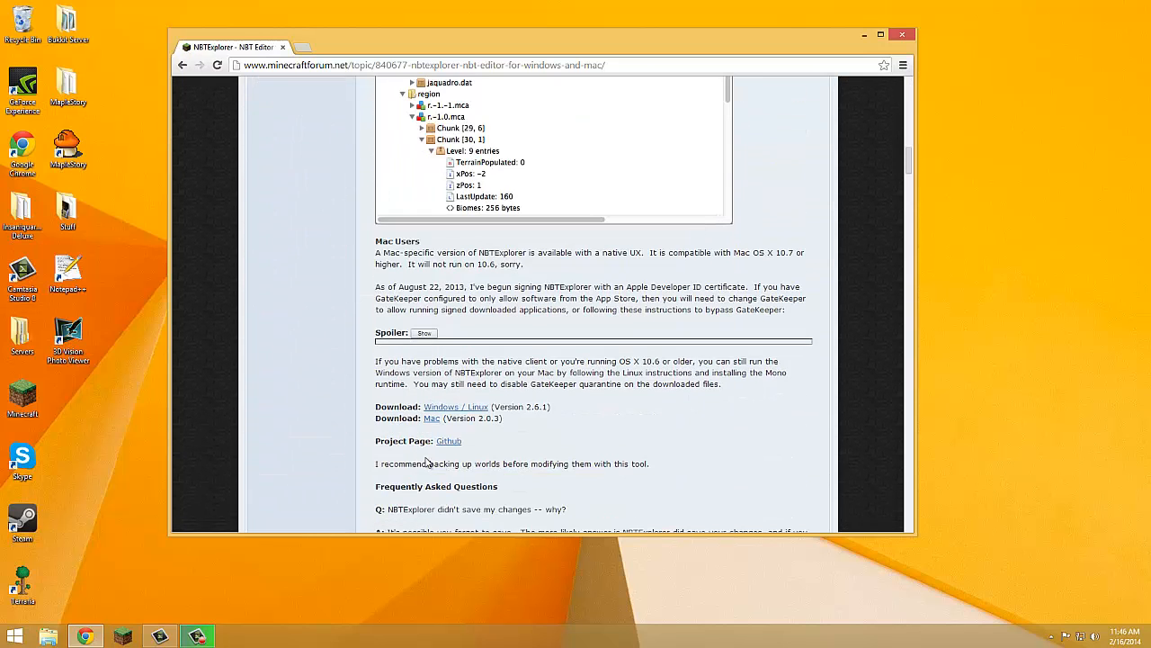
left_click(457, 406)
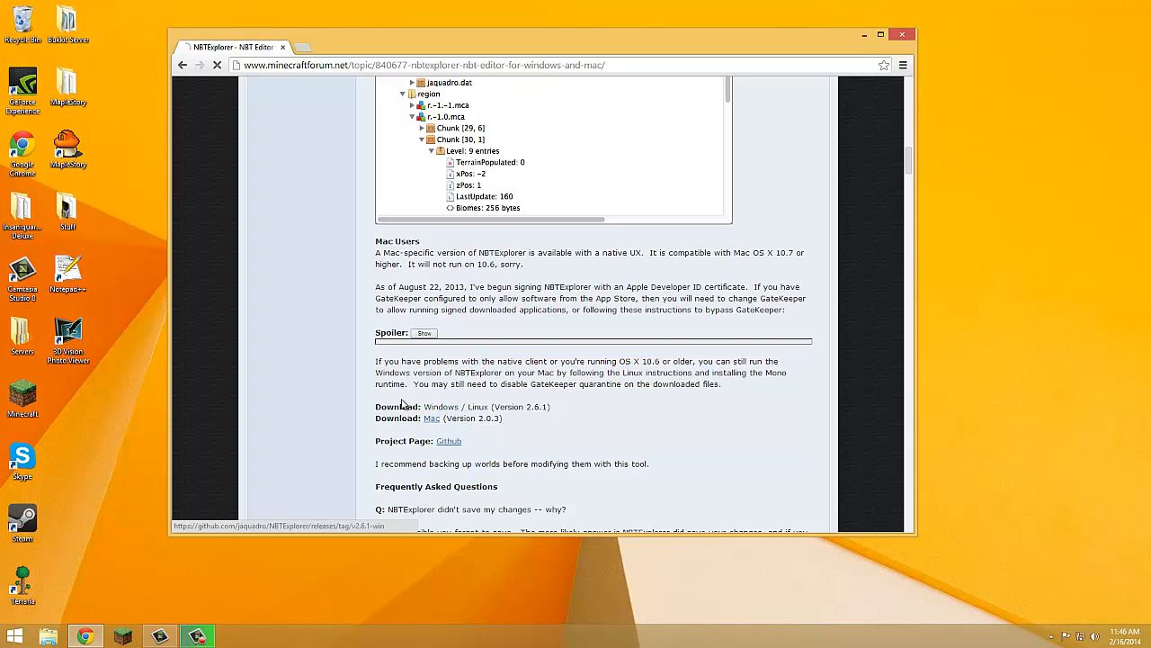
Follow the Windows link to GitHub and download the NBTExplorer 2.6.1 win zip.
left_click(448, 440)
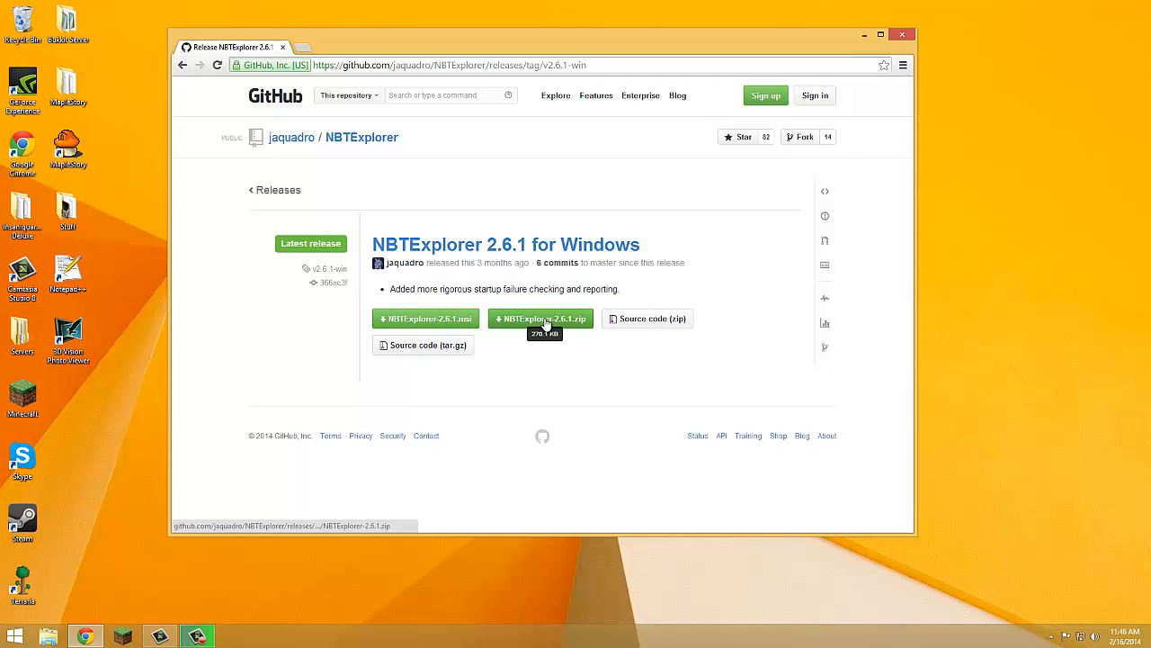
left_click(540, 318)
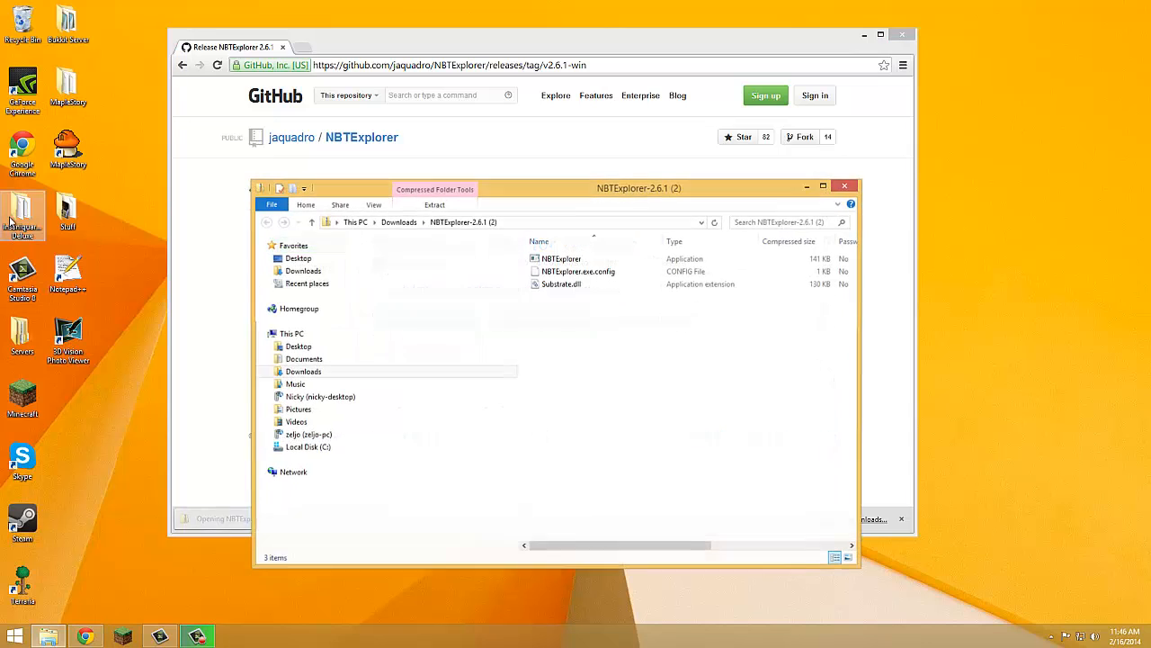
Extract all files of the NBTExplorer zip into the suggested NBTExplorer folder instead of running from the archive.
double_click(561, 259)
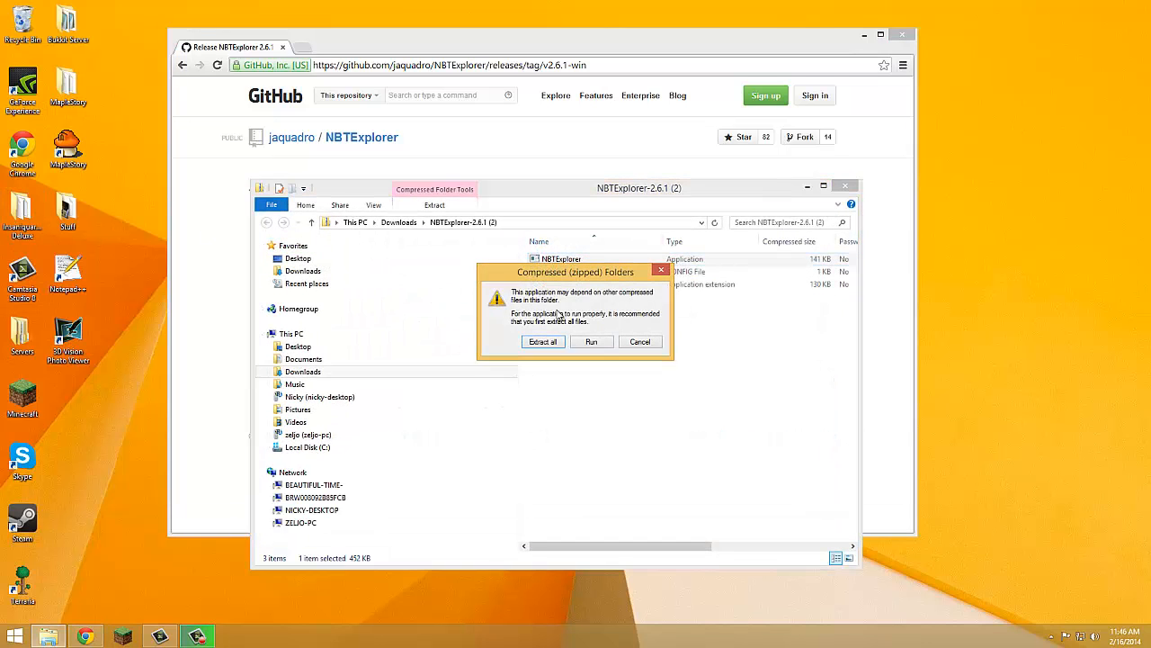
left_click(544, 342)
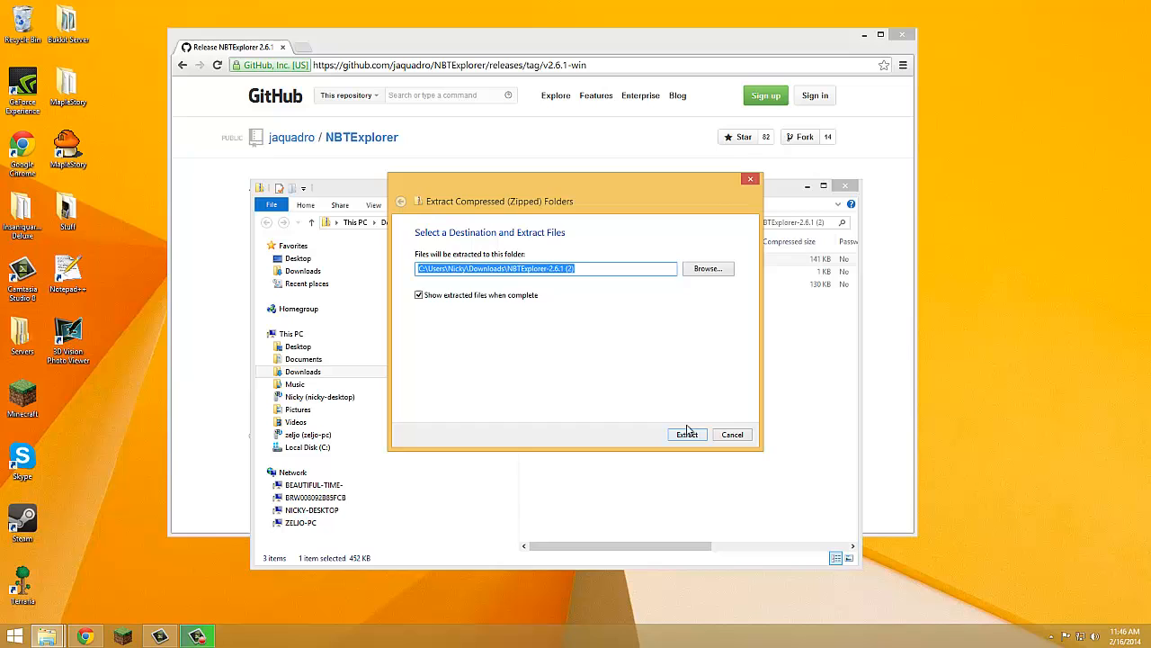
left_click(687, 433)
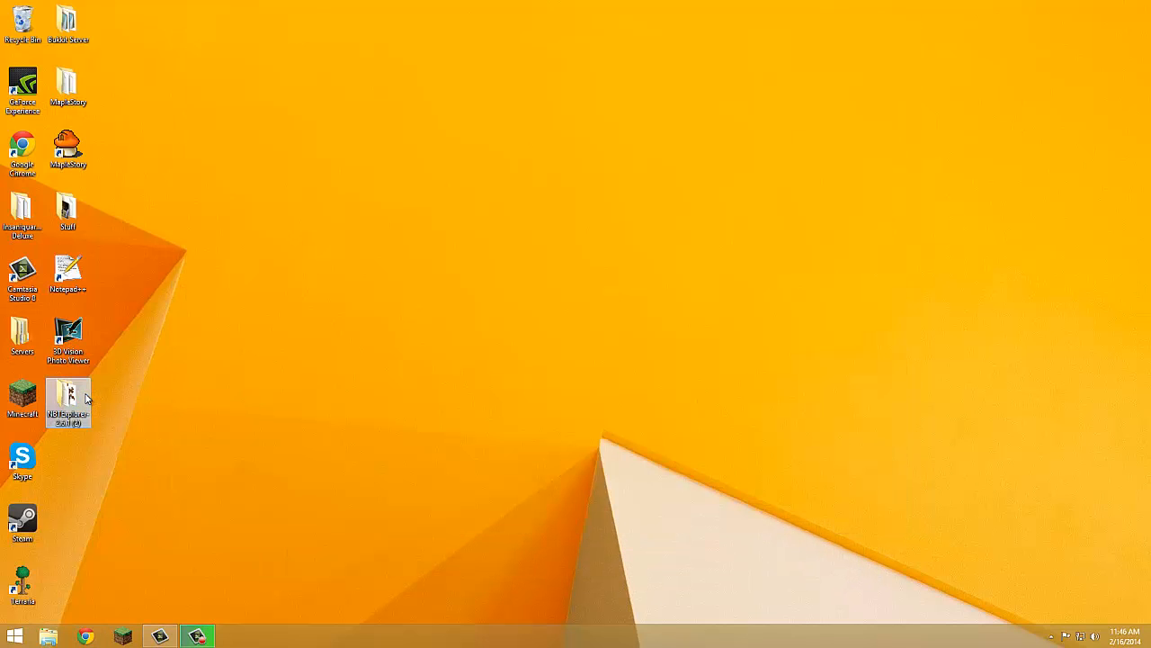
Launch NBTExplorer.exe from the extracted NBTExplorer folder.
double_click(69, 403)
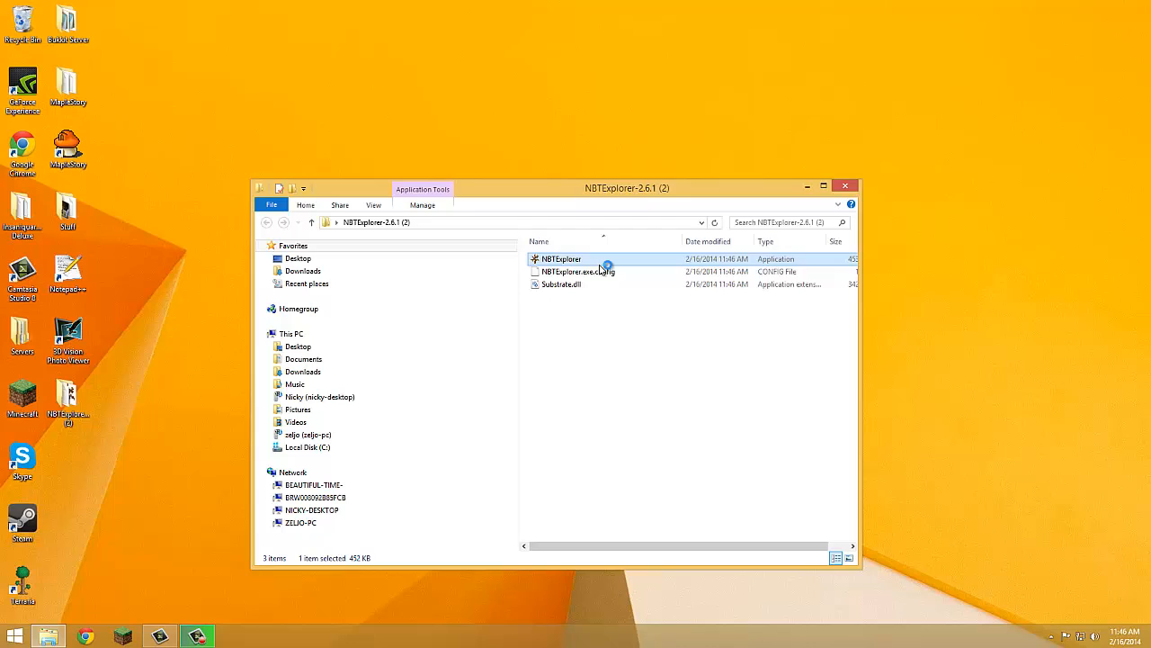
double_click(561, 259)
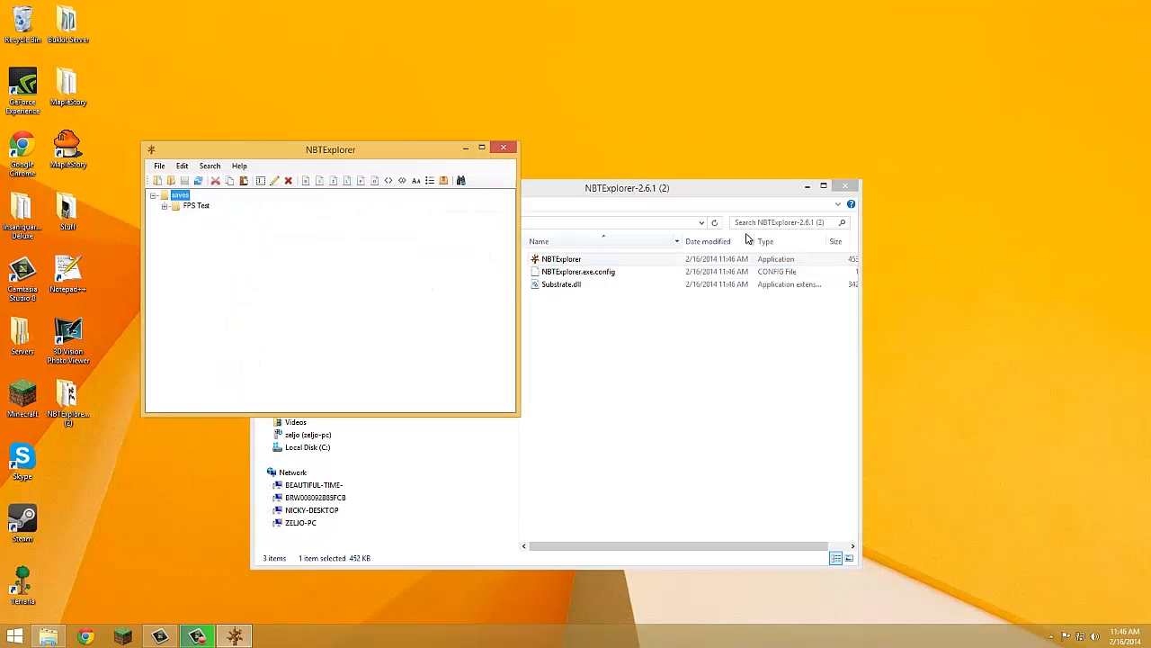
Expand and collapse the saves tree and FPS Test world, then centre the NBTExplorer window.
left_click(155, 194)
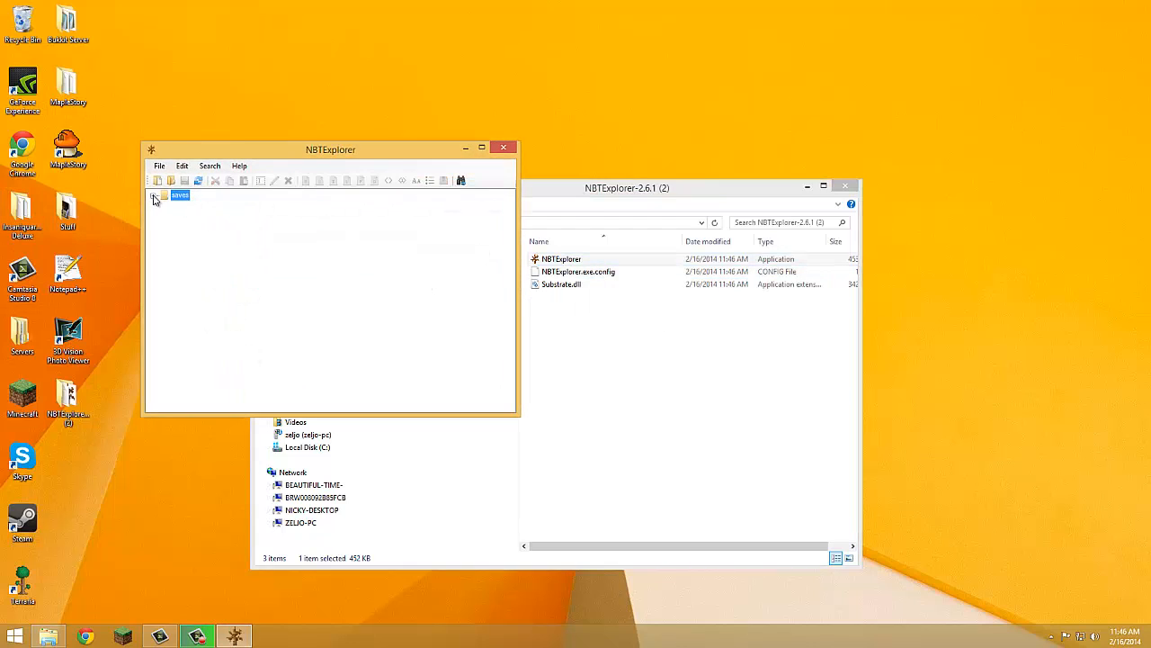
left_click(154, 194)
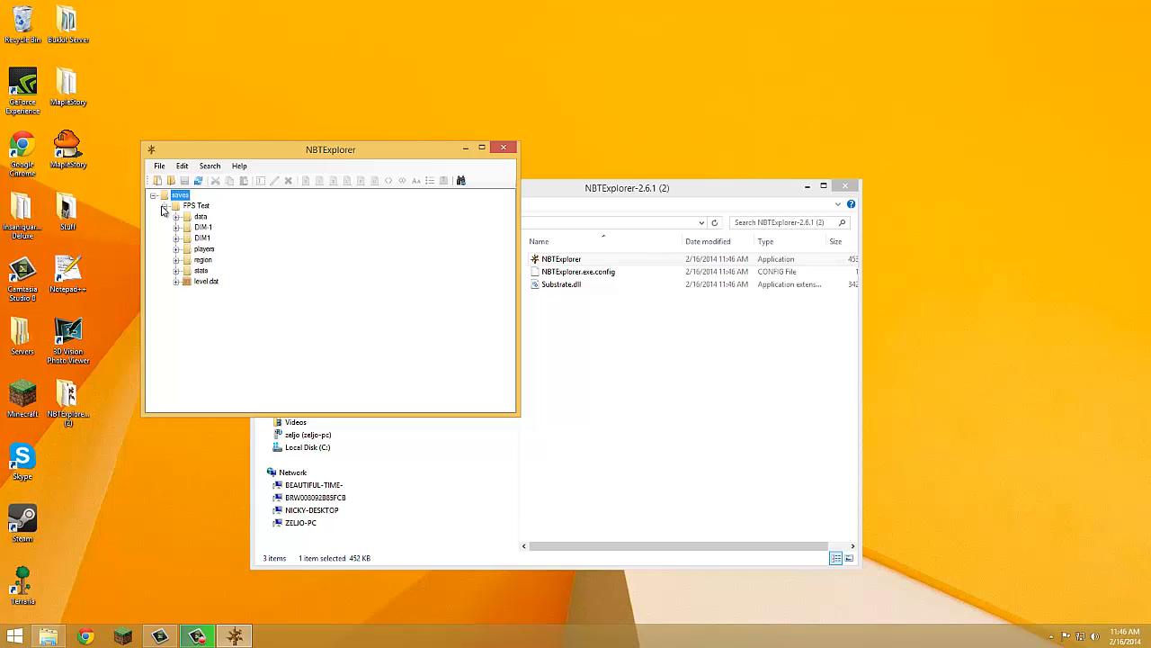
left_click(165, 205)
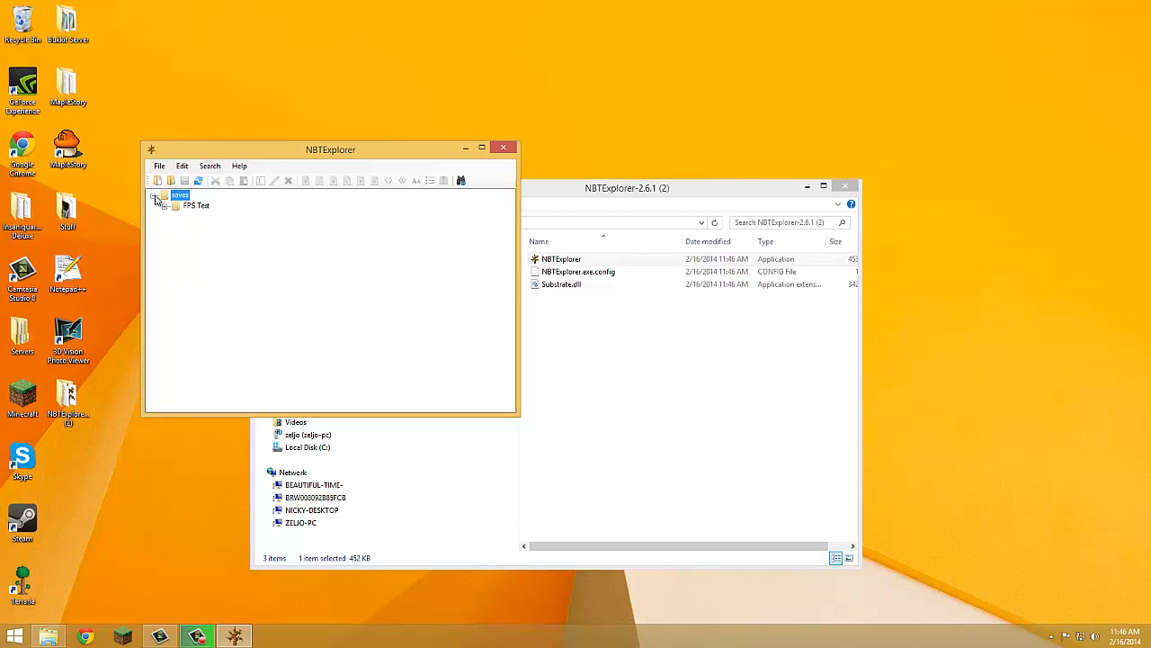
left_click(153, 196)
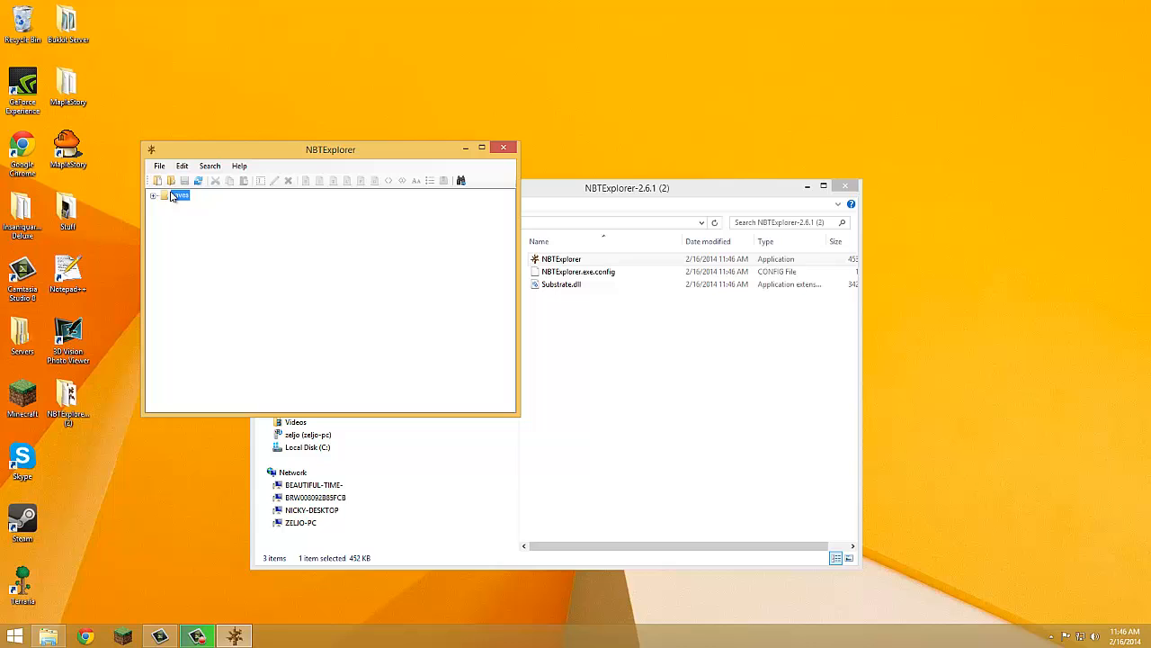
mouse_move(266, 122)
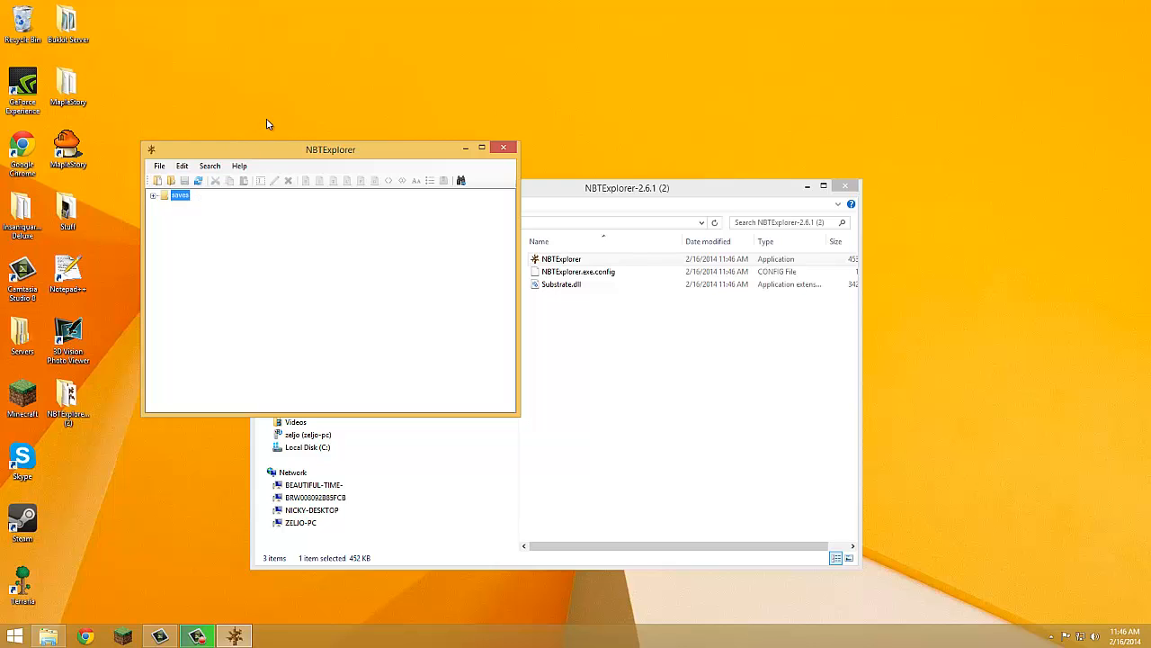
mouse_move(477, 176)
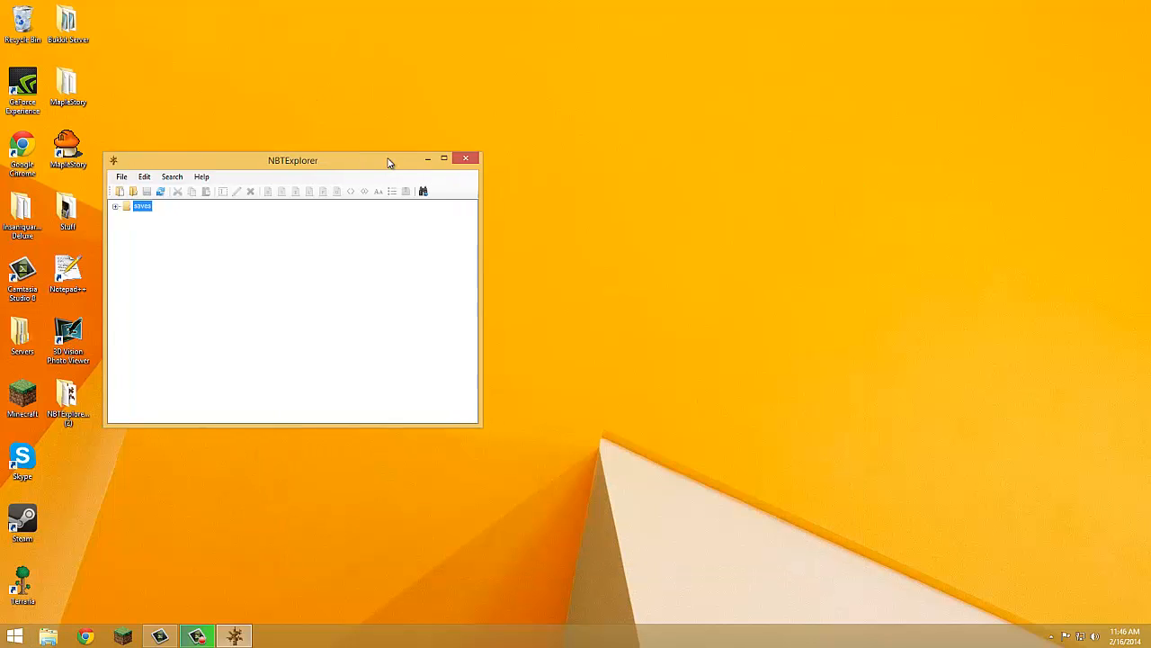
left_click_drag(291, 160, 446, 147)
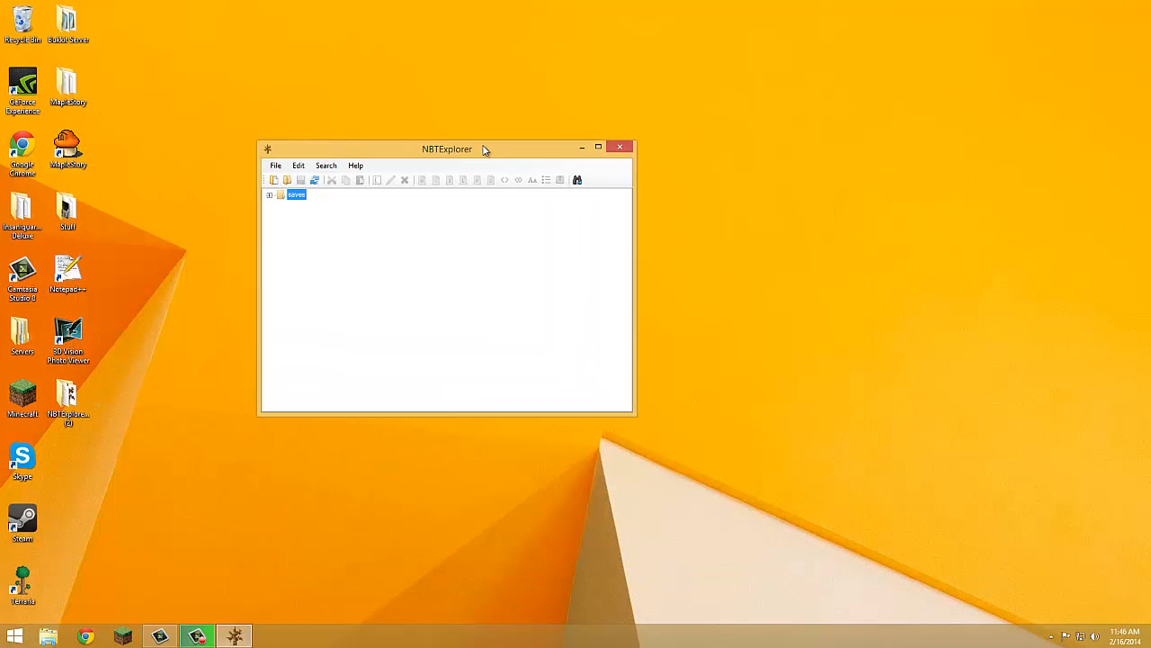